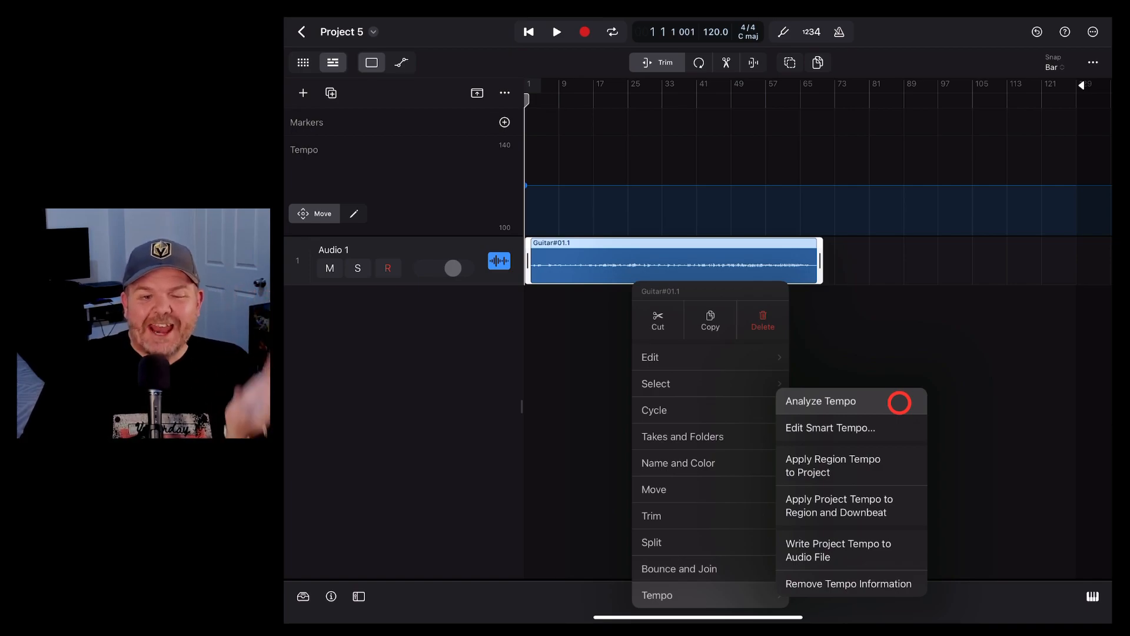
Analyze the Guitar region's tempo and conform it to the project's 120 BPM
left_click(821, 401)
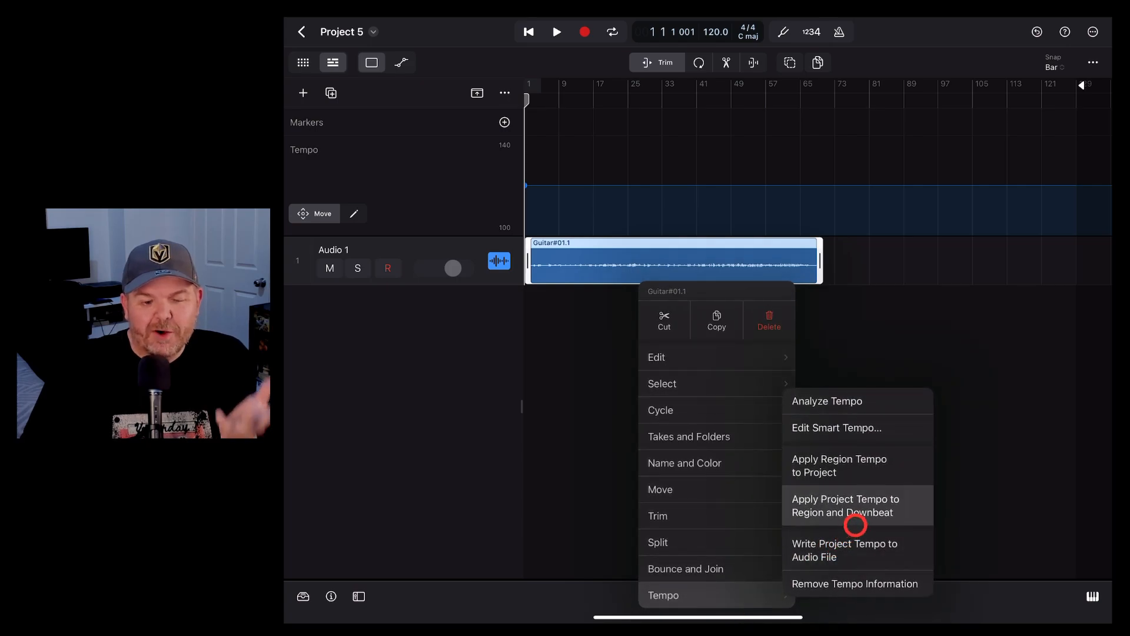
left_click(845, 505)
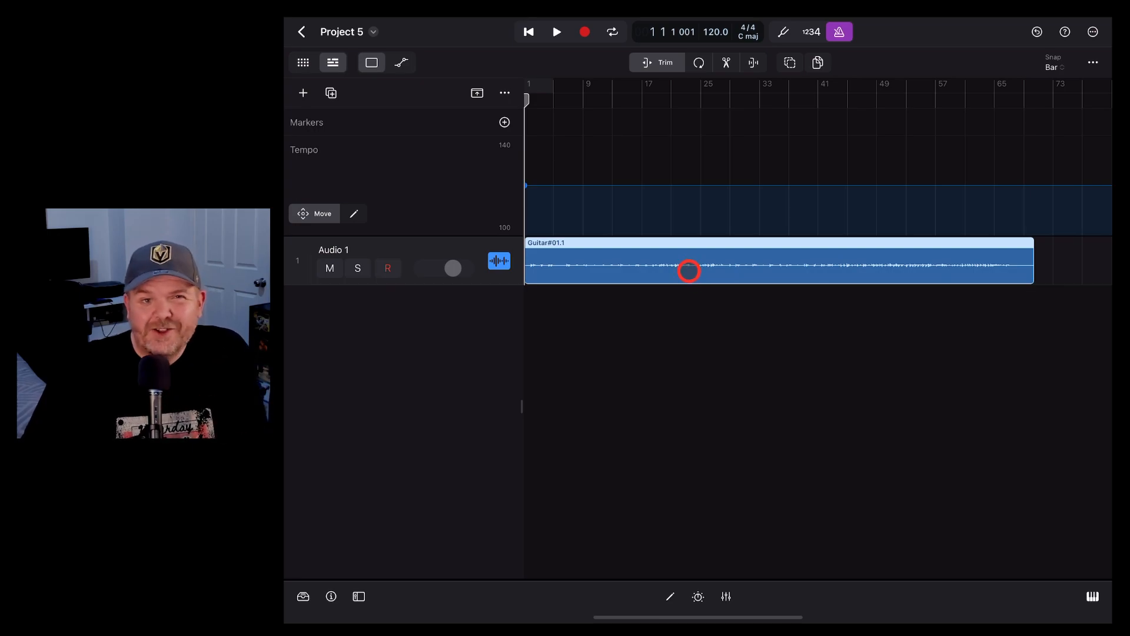
Audition the conformed guitar at 120 BPM, then bring up its Tempo options again
left_click(556, 31)
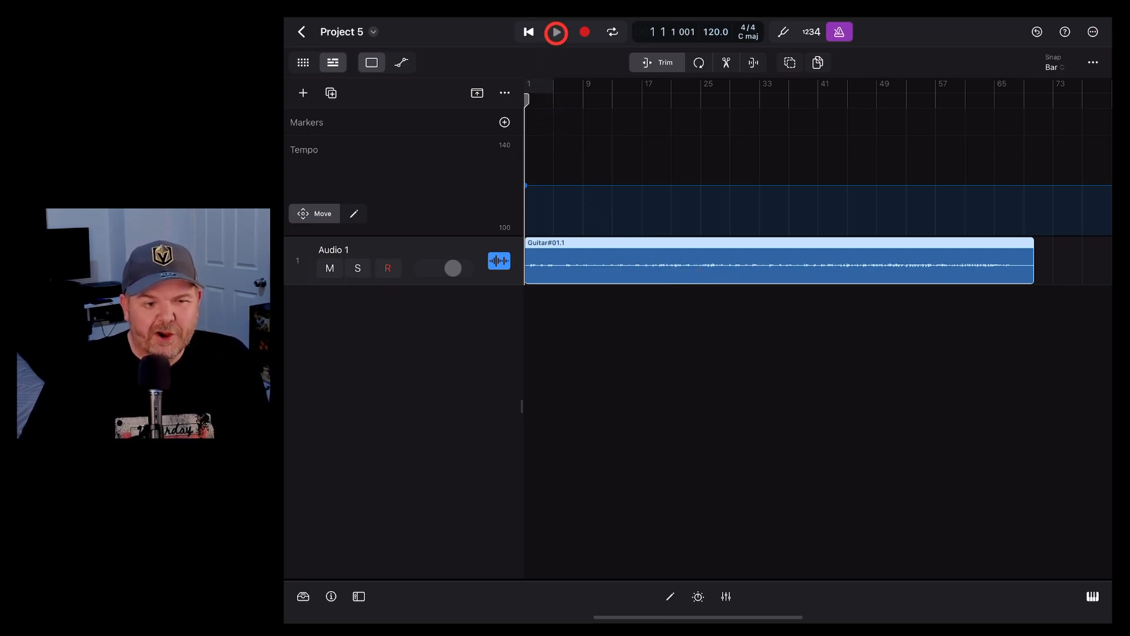
left_click(554, 32)
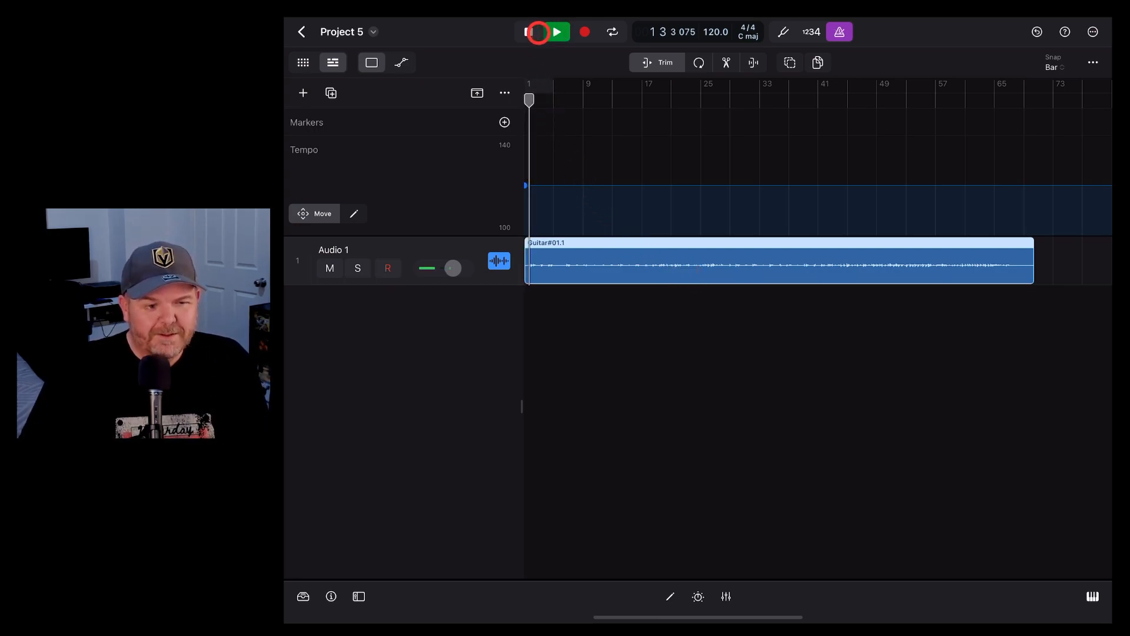
left_click(557, 31)
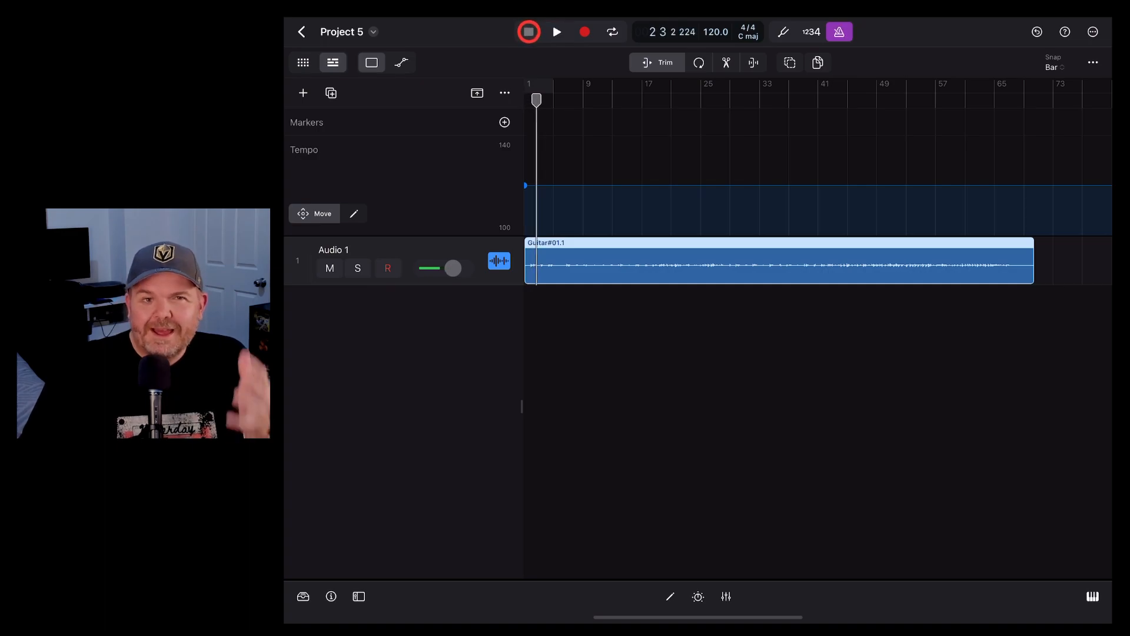
left_click(527, 32)
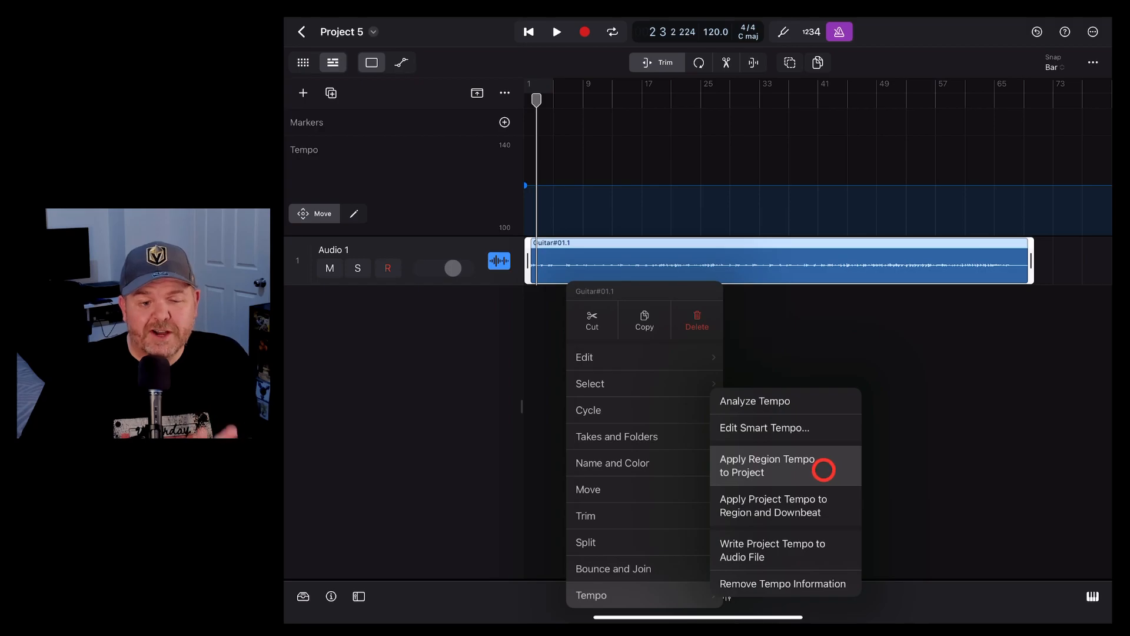
Apply the Guitar region's detected tempo to the project and move the playhead near bar 16
left_click(766, 465)
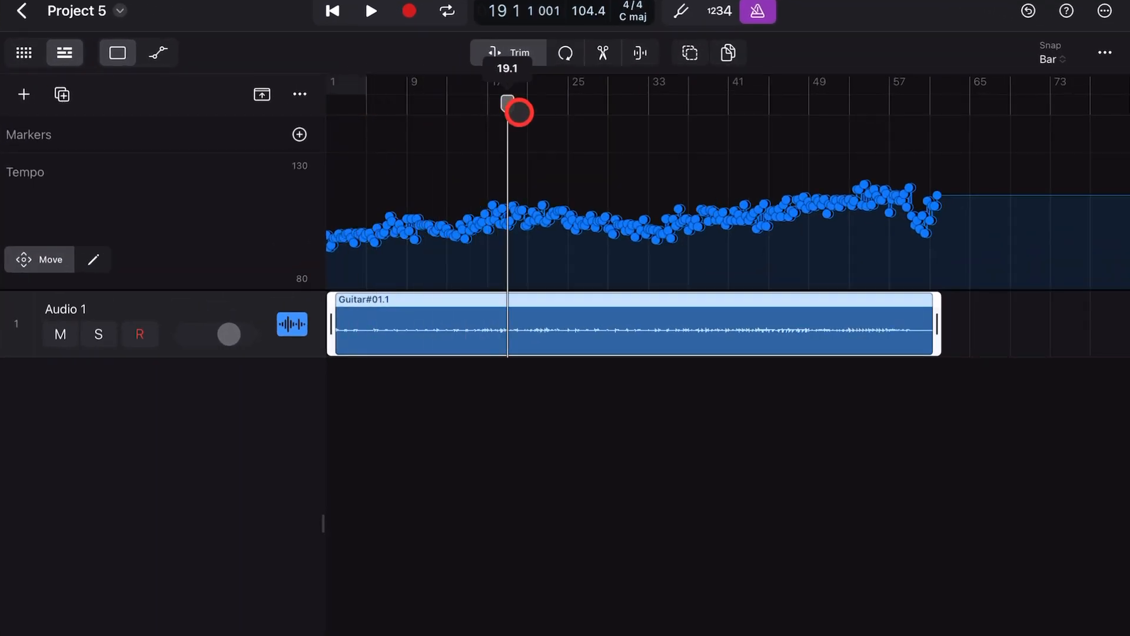
left_click_drag(517, 102, 666, 102)
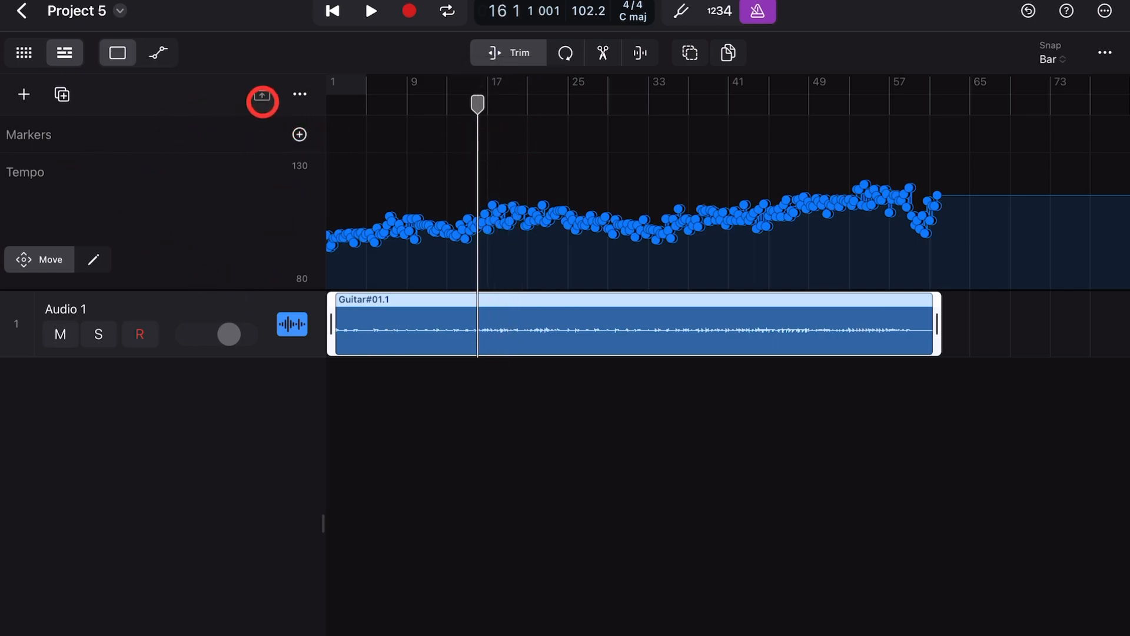
Toggle the tempo track off and on and audition the guitar against the new tempo curve
left_click(261, 94)
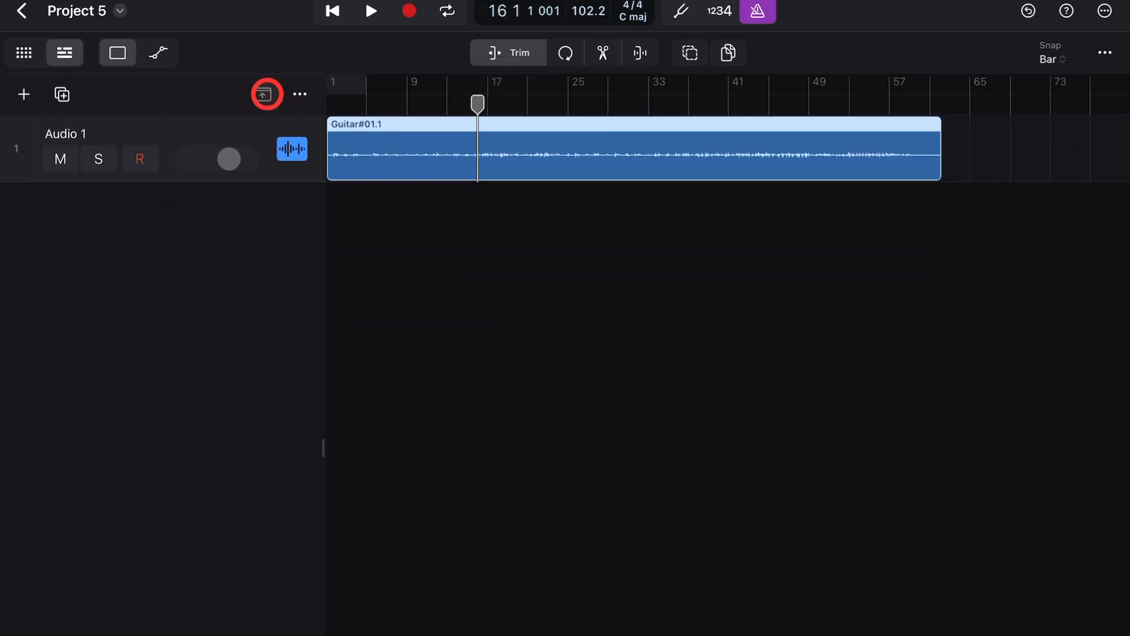
left_click(261, 94)
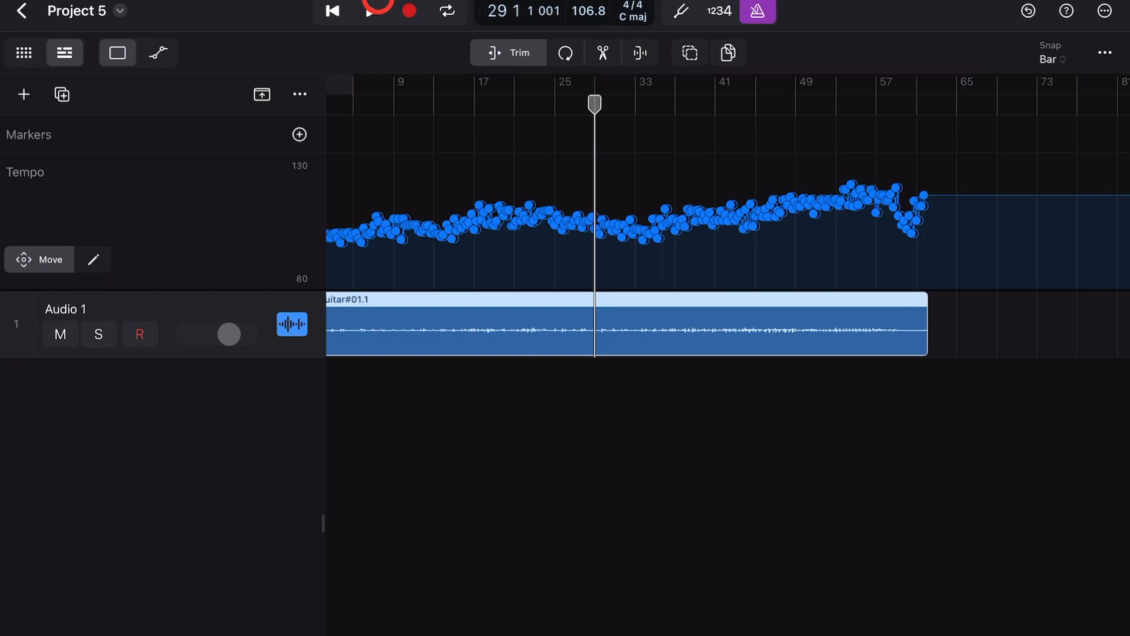
left_click(369, 12)
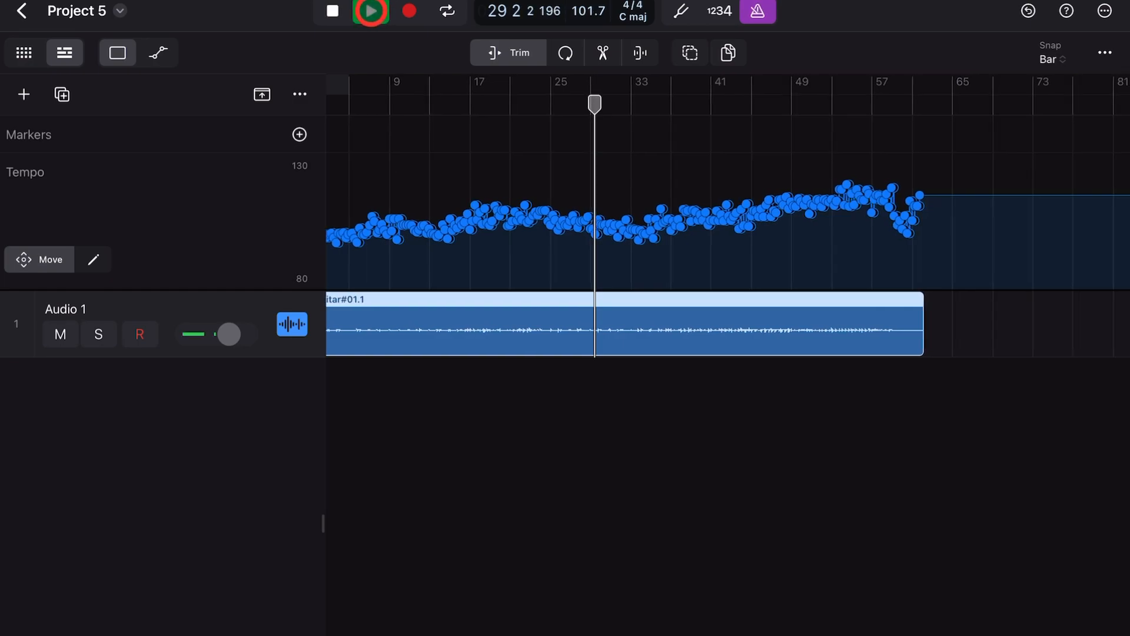
left_click(371, 12)
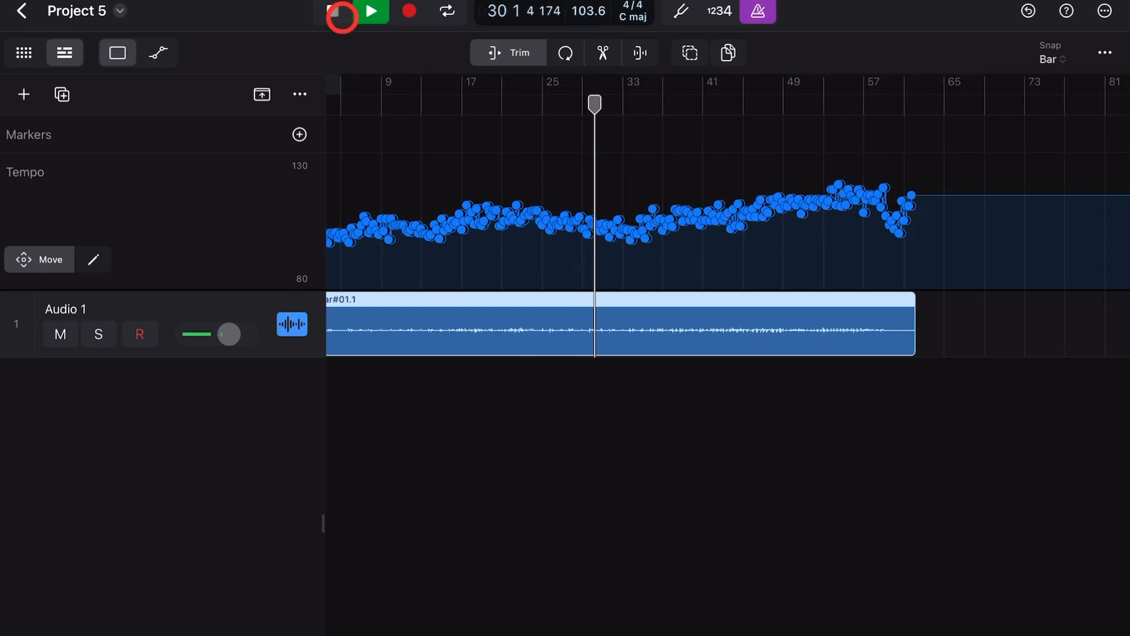
left_click(341, 12)
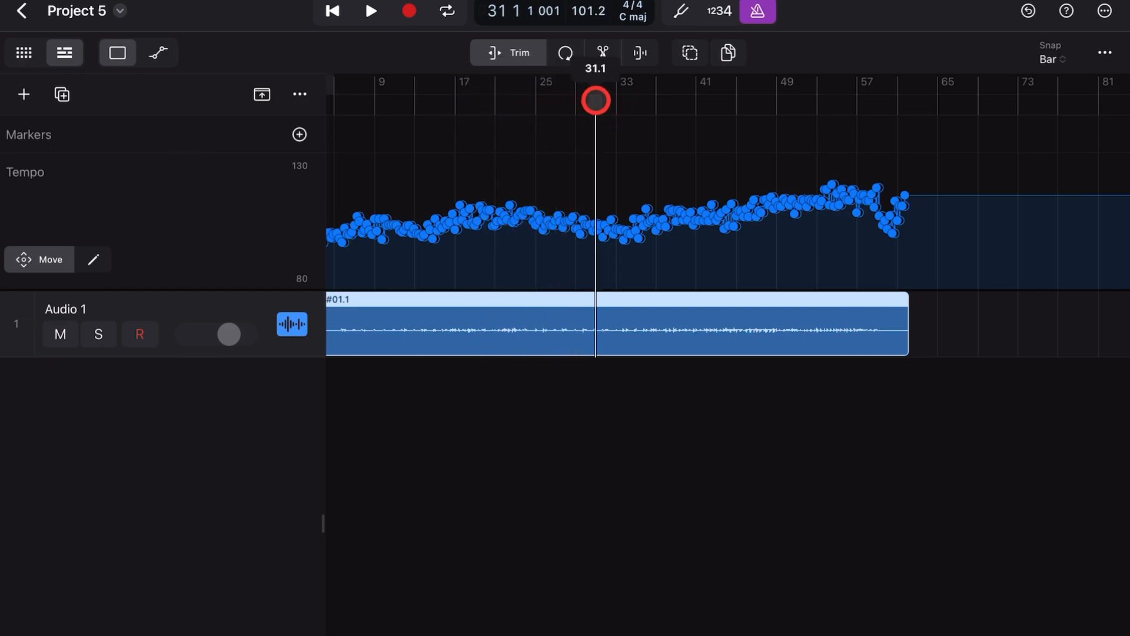
Move the playhead through bars 39–49 and add a Speakeasy Drummer track with a Slow Jam region
left_click_drag(595, 100, 672, 121)
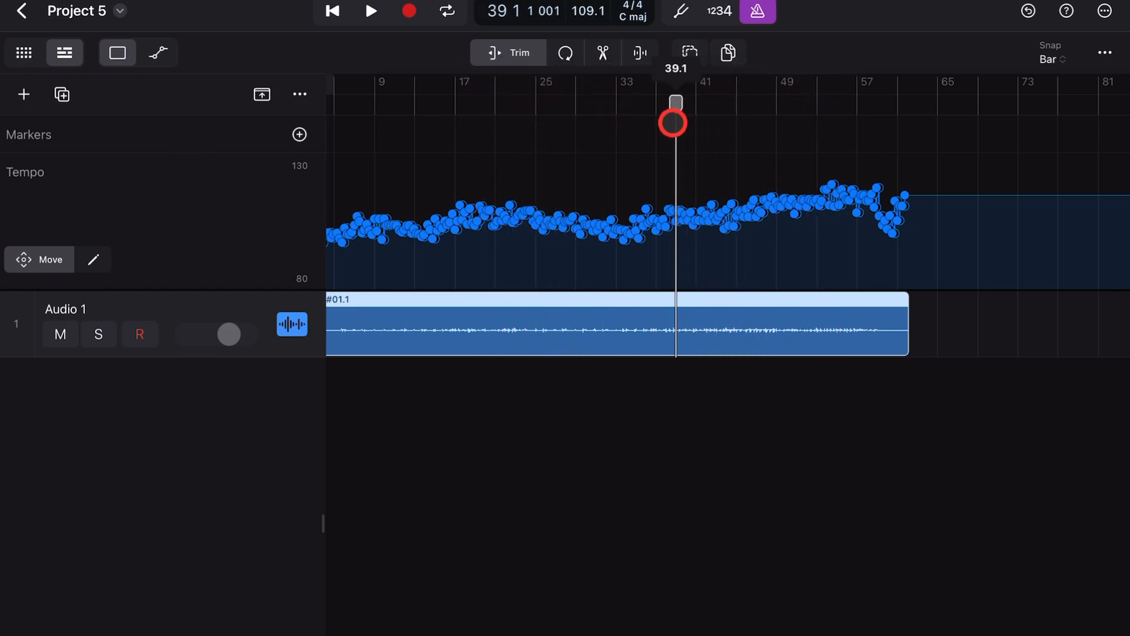
left_click_drag(672, 122, 766, 104)
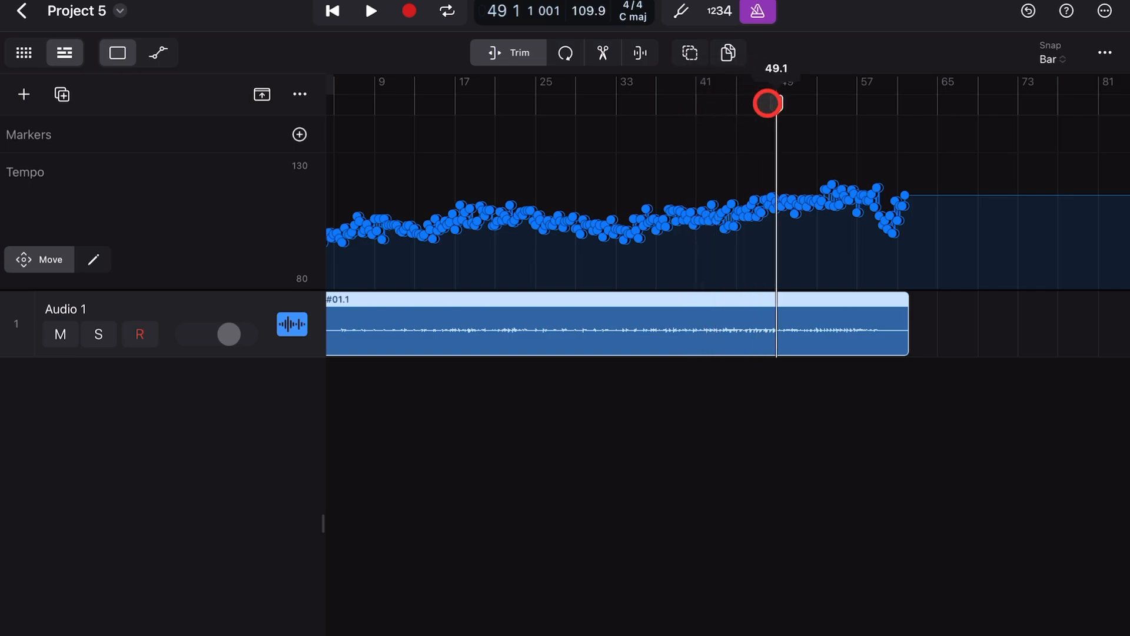
left_click(370, 12)
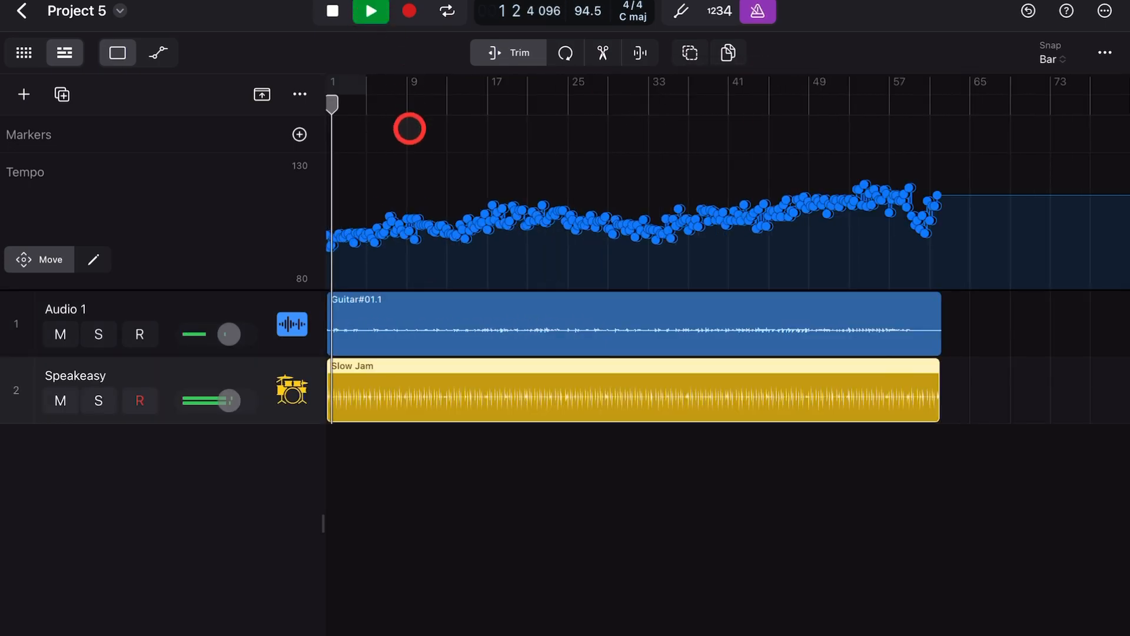
Stop playback of guitar and drummer and select the Slow Jam drummer region
left_click(332, 12)
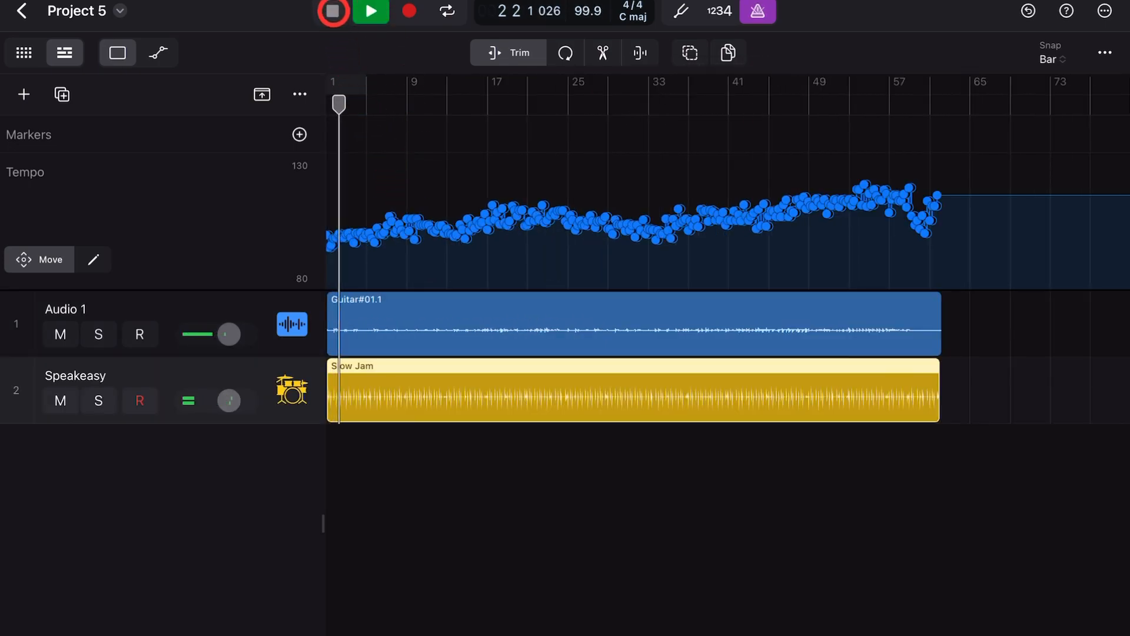
left_click(332, 12)
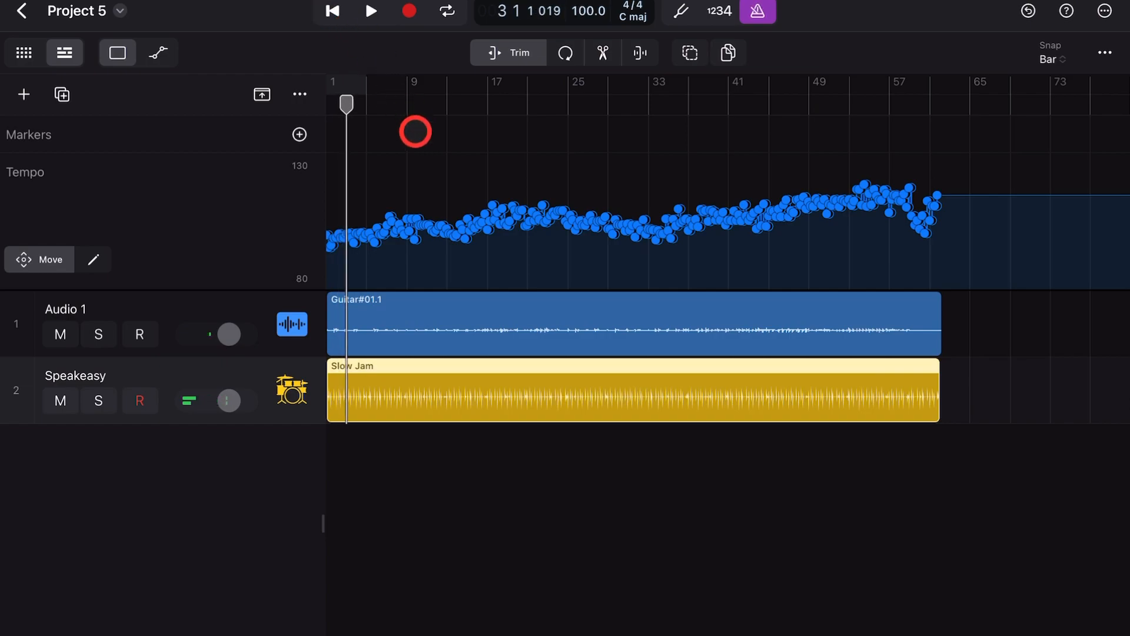
left_click(535, 391)
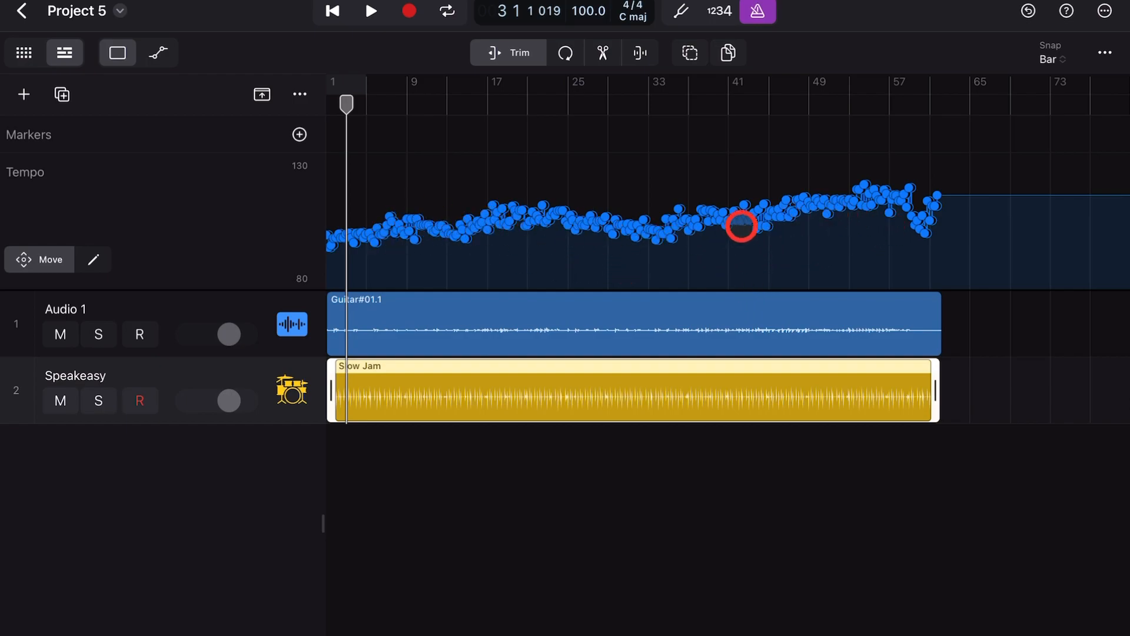
left_click_drag(742, 224, 752, 223)
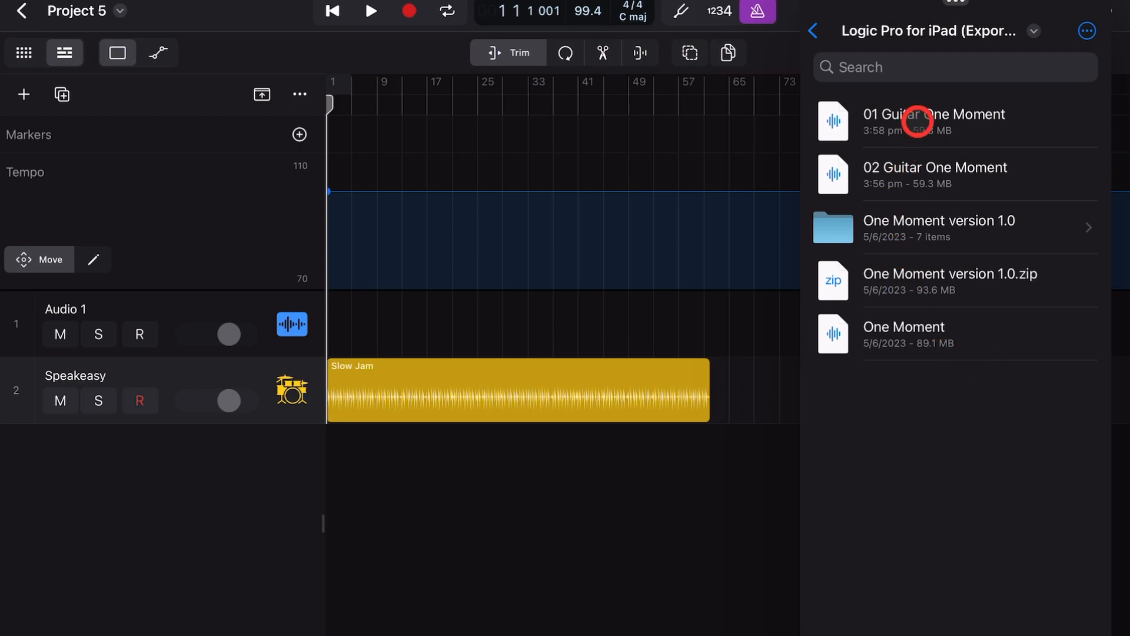
Drag 01 Guitar One Moment from Files onto track 1 and bring up the new region's options
left_click_drag(916, 120, 659, 189)
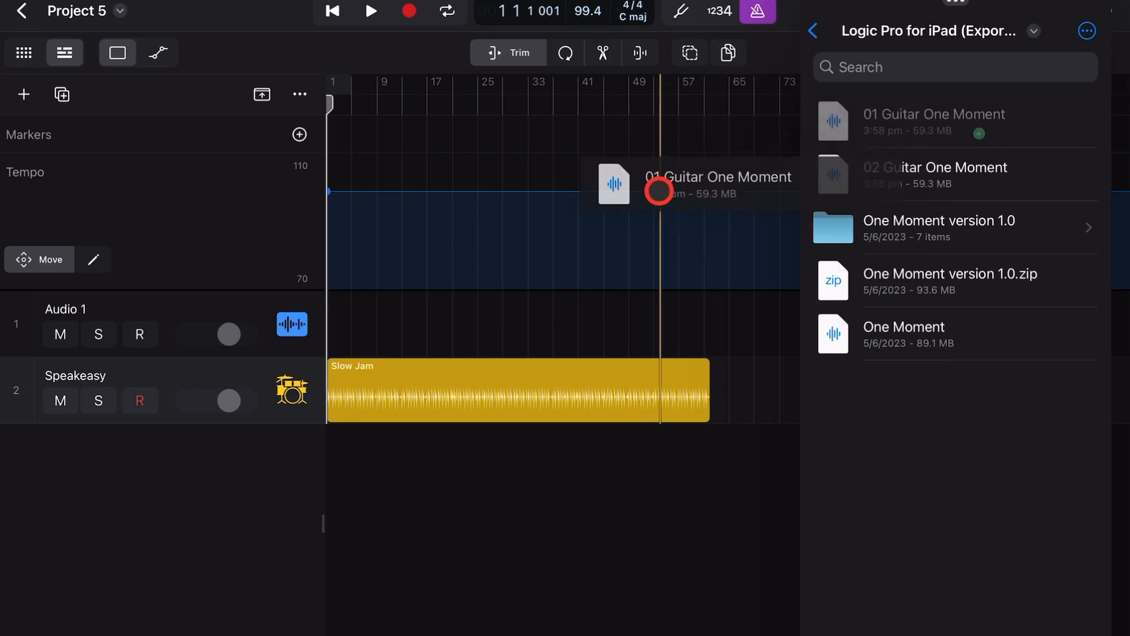
left_click_drag(659, 183, 339, 325)
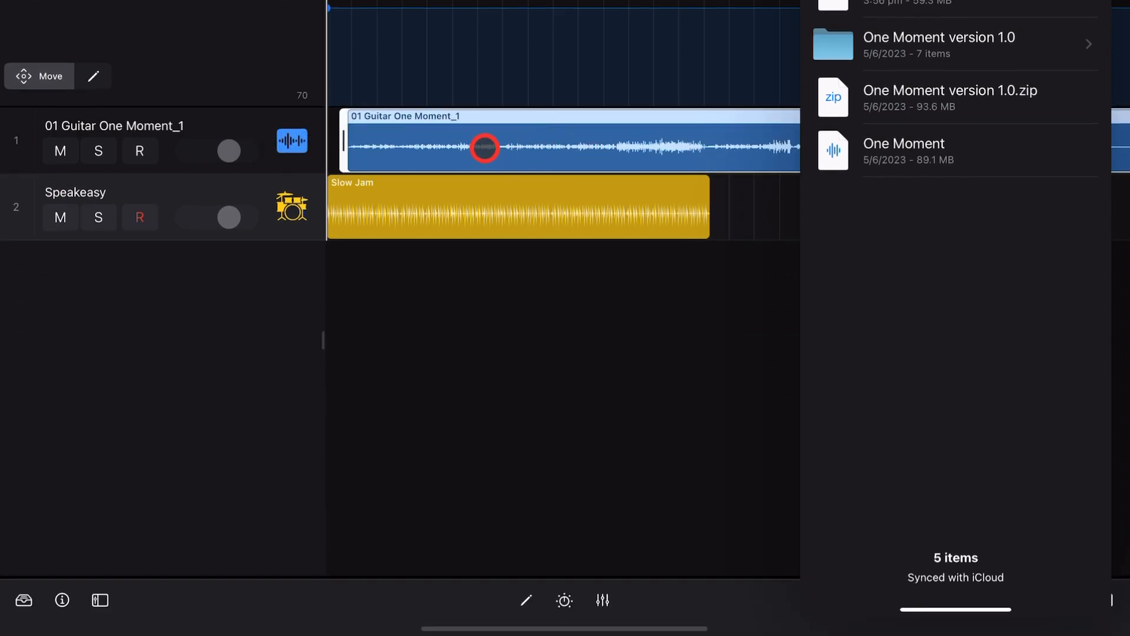
left_click(484, 148)
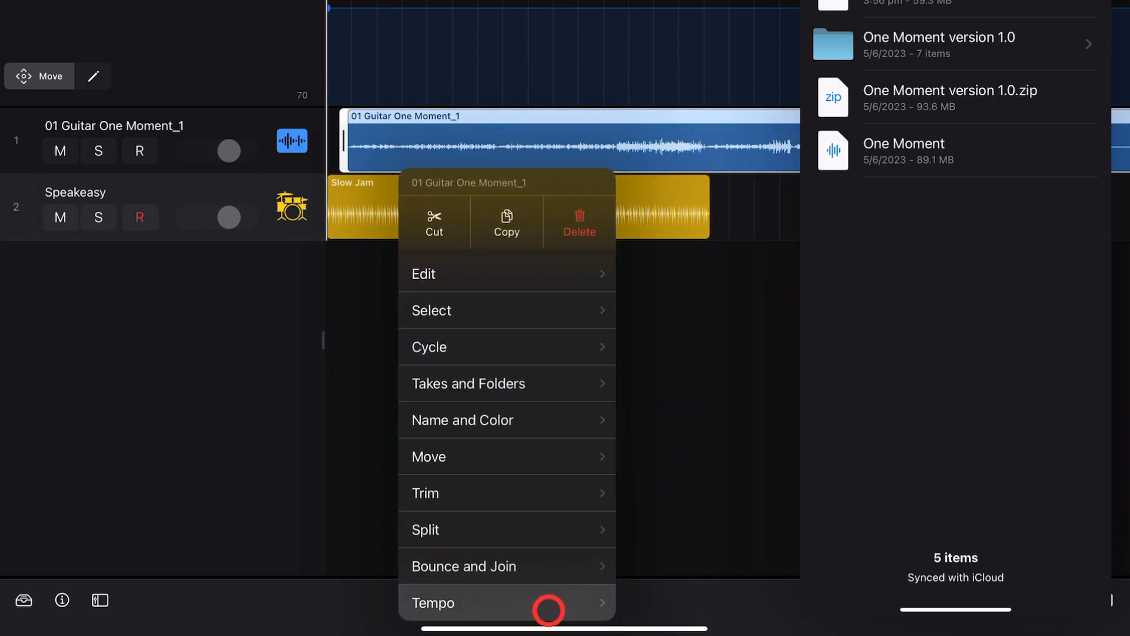
Apply the 01 Guitar One Moment region's tempo to the project for a variable tempo curve
left_click(433, 602)
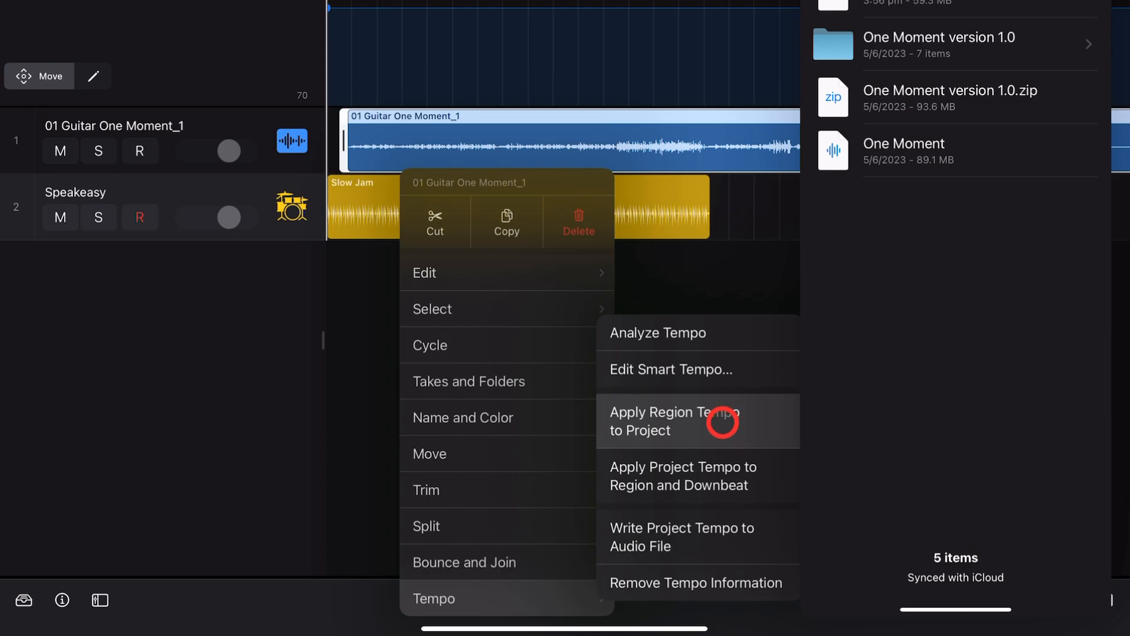
left_click(672, 421)
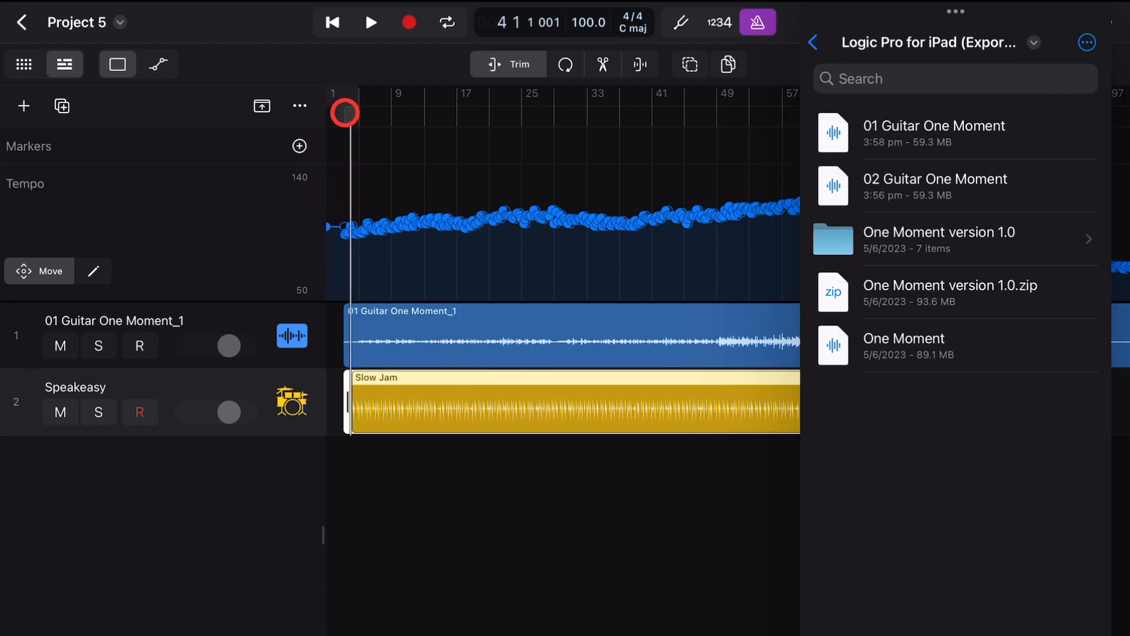
Play the imported guitar with the Slow Jam drummer following the variable tempo curve
left_click(371, 21)
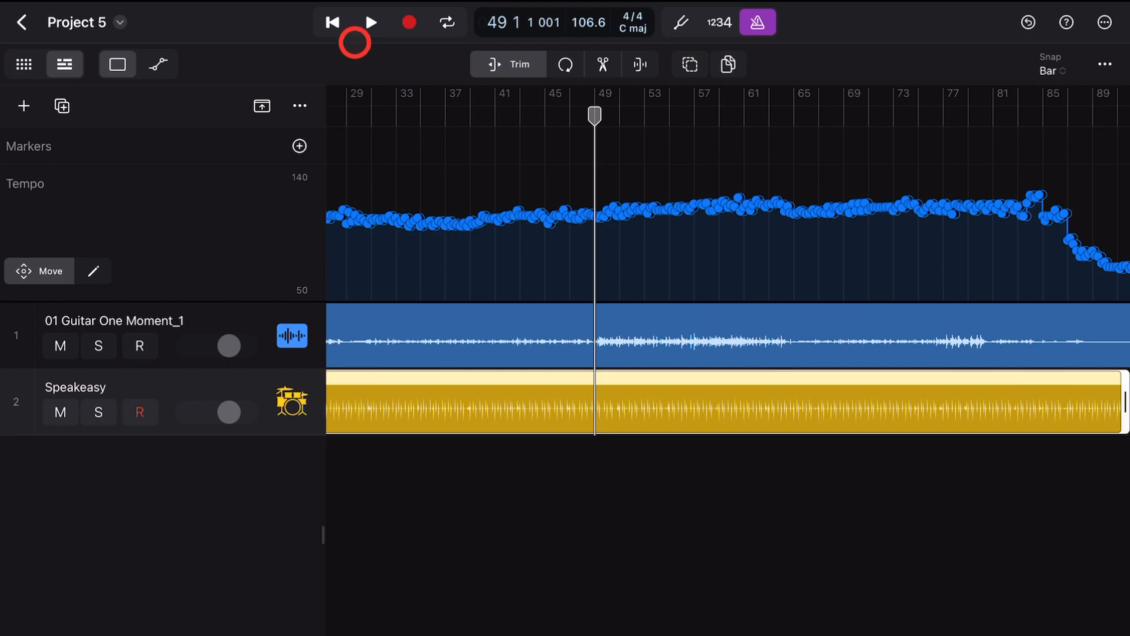
left_click(371, 21)
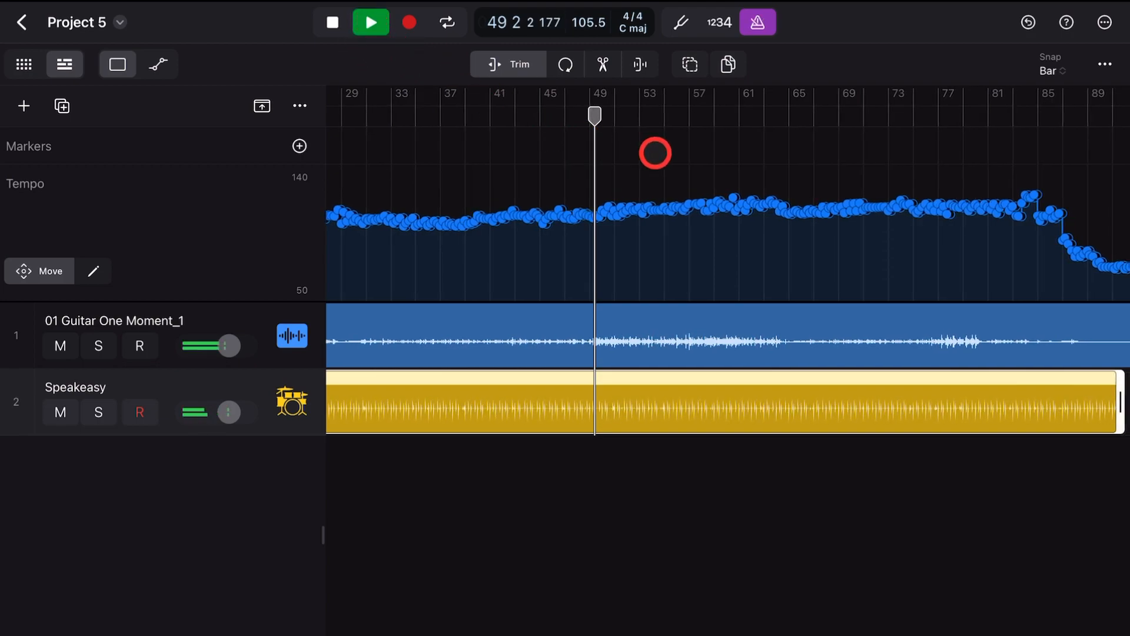
left_click(330, 21)
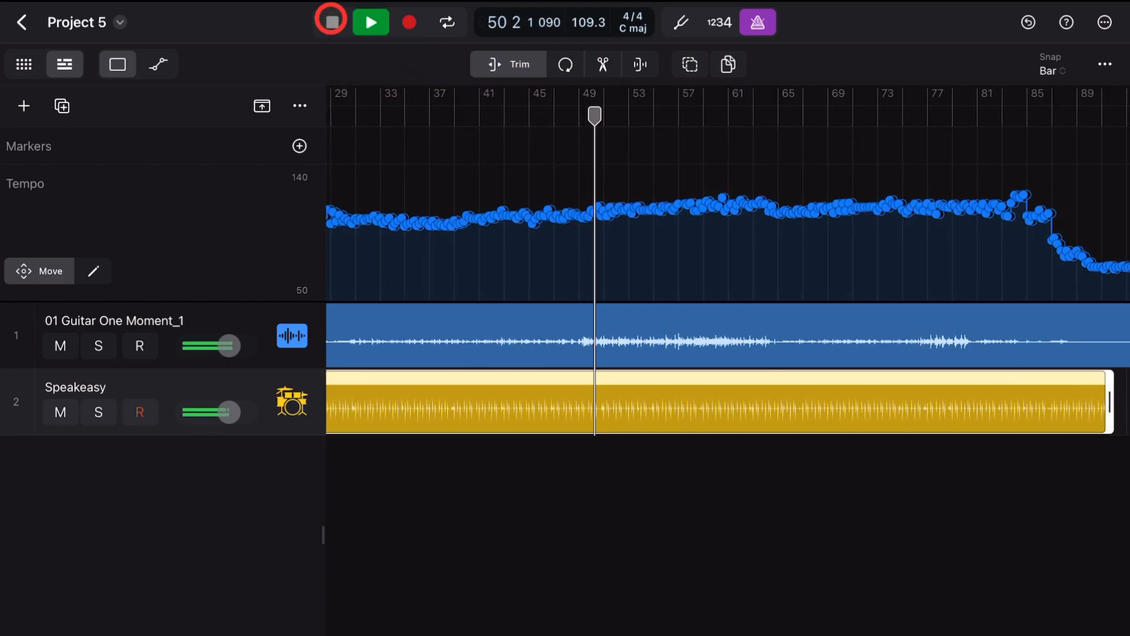